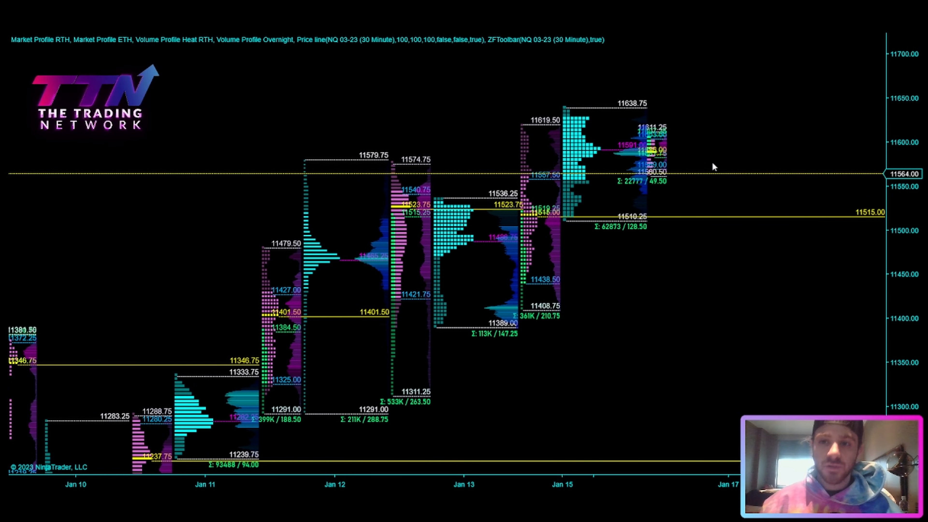
mouse_move(704, 314)
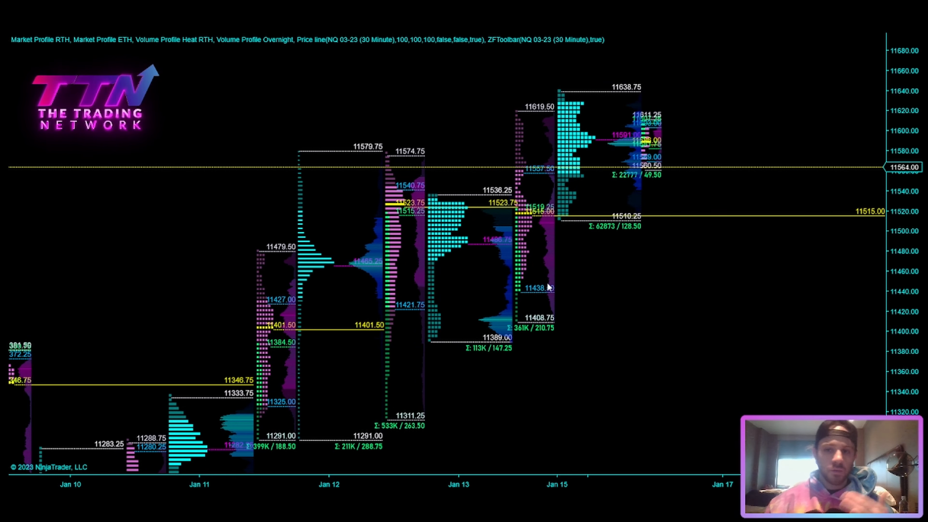
mouse_move(634, 249)
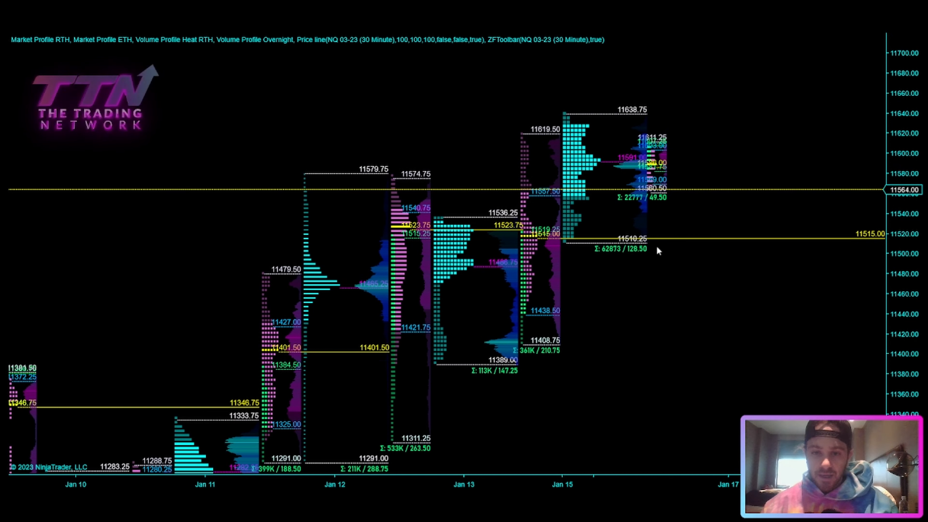
mouse_move(680, 250)
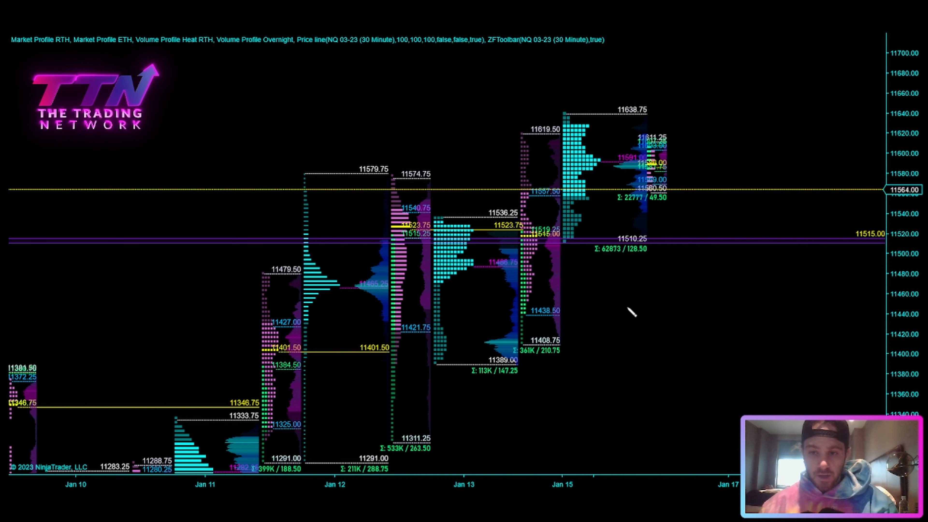
Step: Draw a cyan arrow pointing at the Jan 15 session low at 11510.25 beside the purple zone
drag(630, 310, 580, 246)
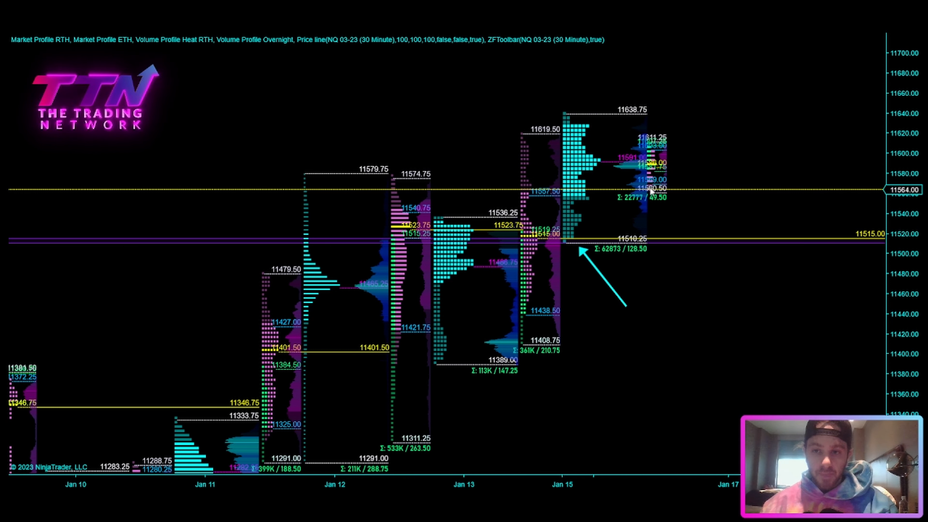
mouse_move(628, 254)
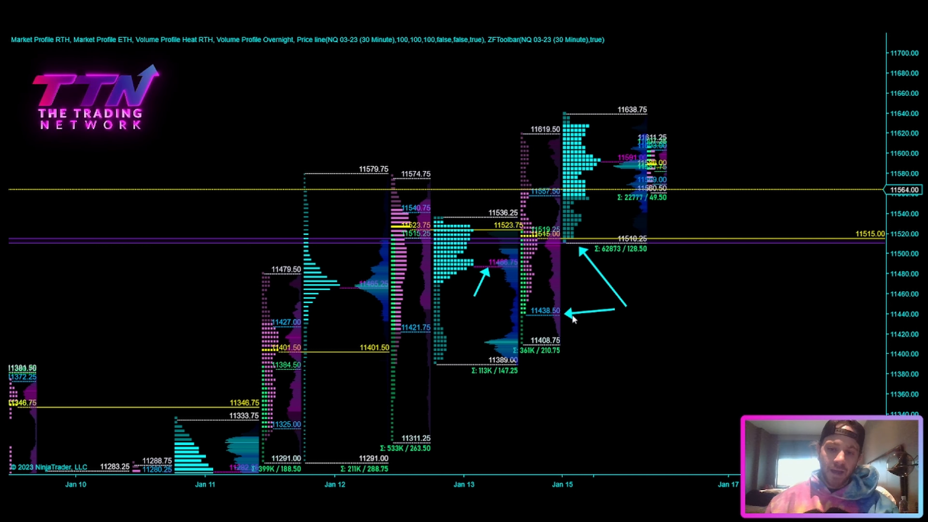
mouse_move(545, 329)
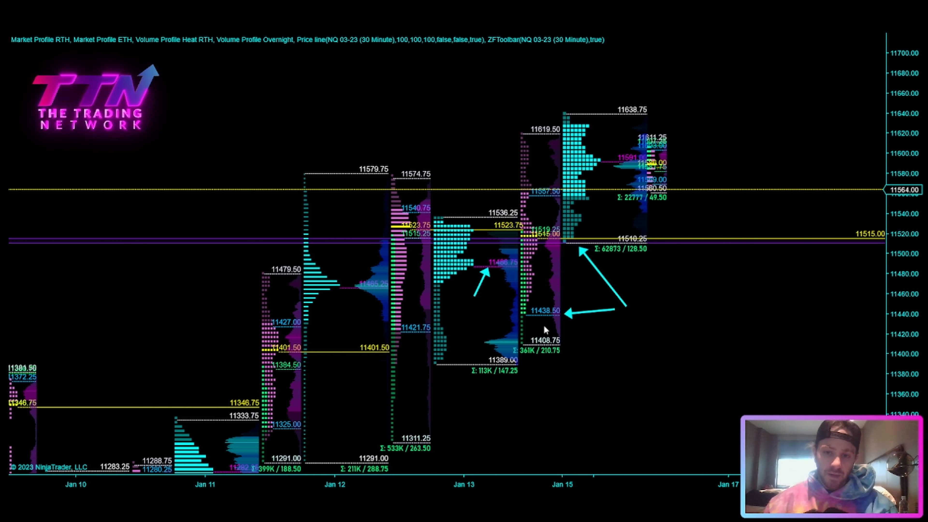
mouse_move(559, 350)
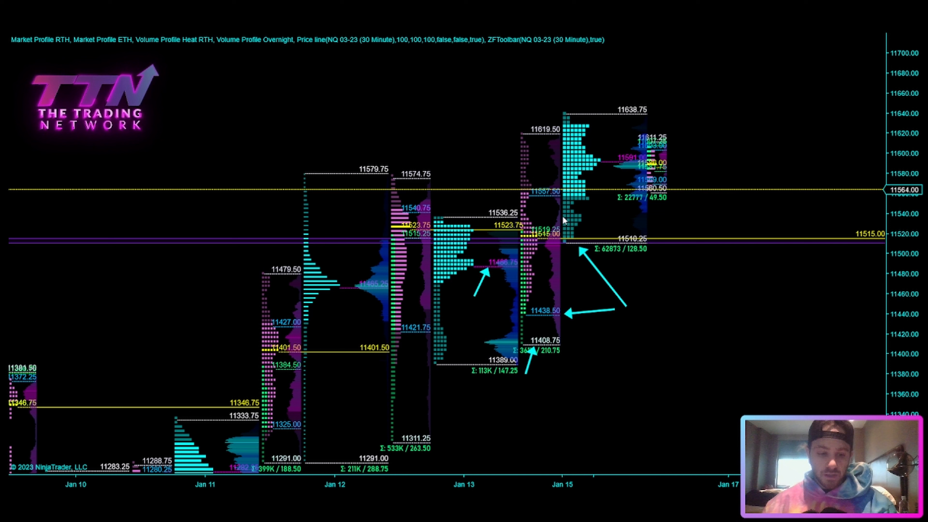
mouse_move(614, 187)
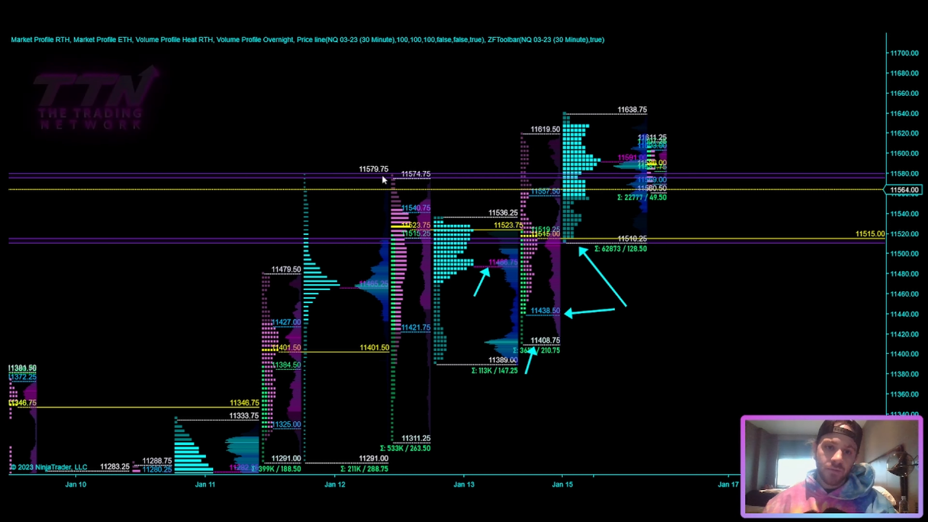
mouse_move(432, 177)
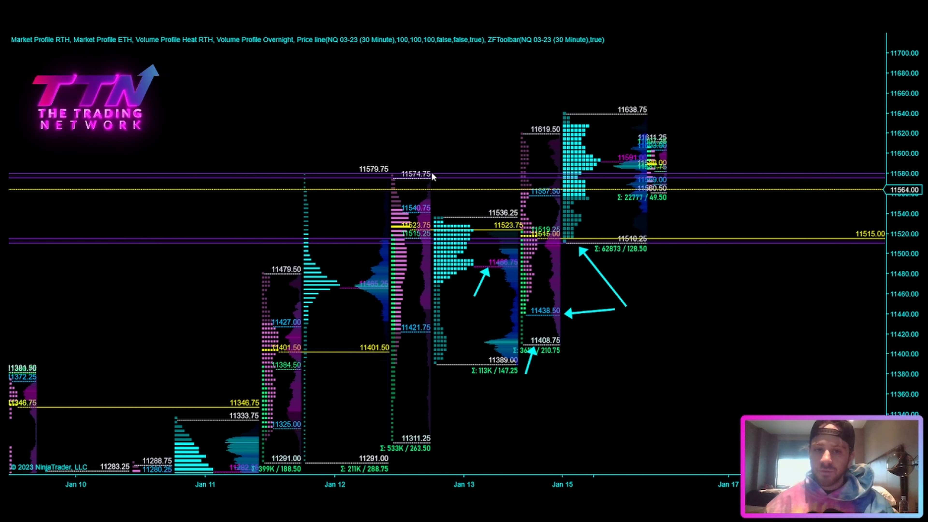
mouse_move(656, 150)
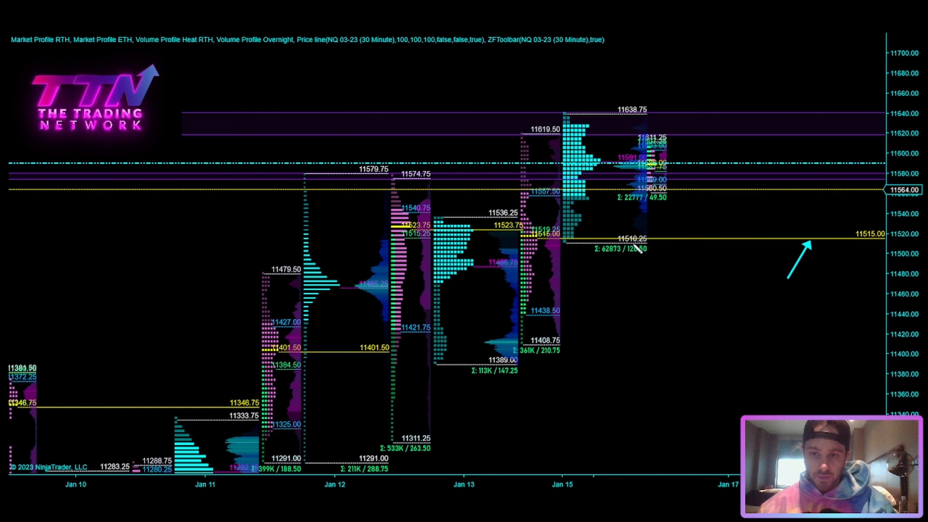
mouse_move(629, 231)
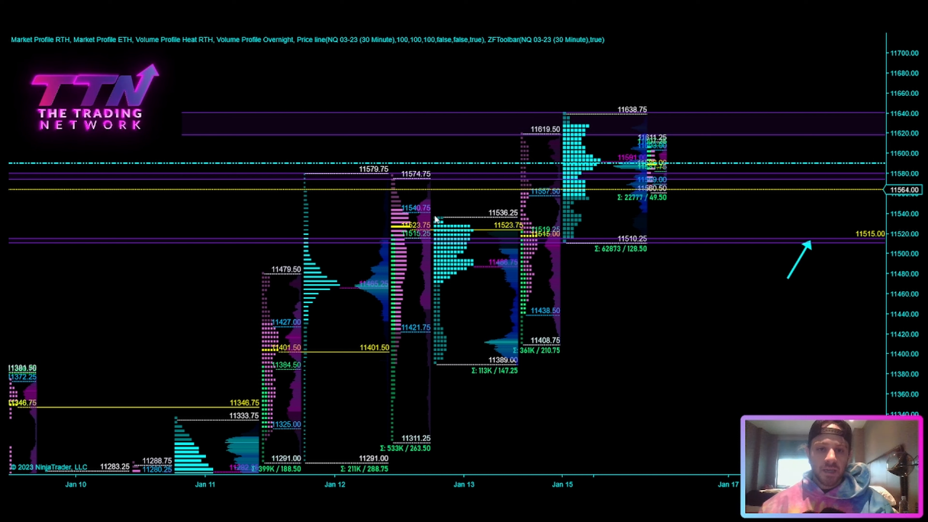
mouse_move(400, 215)
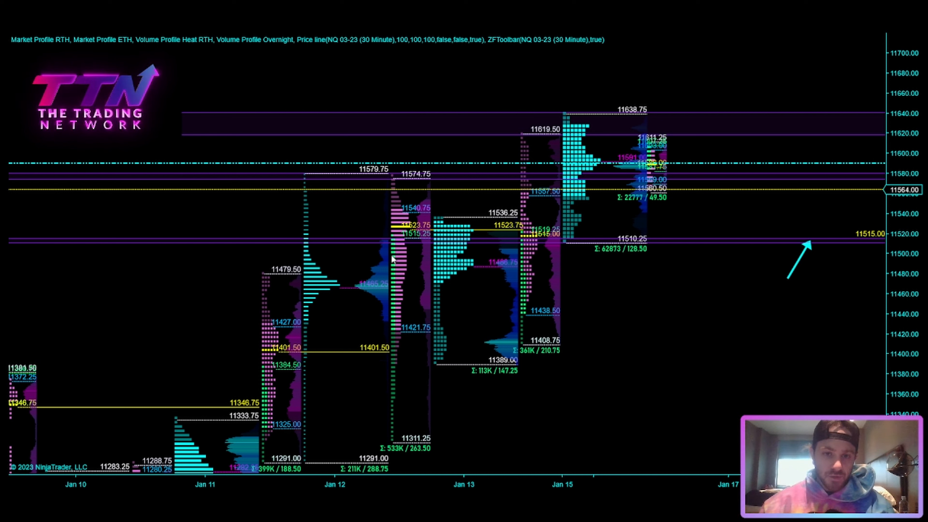
mouse_move(408, 223)
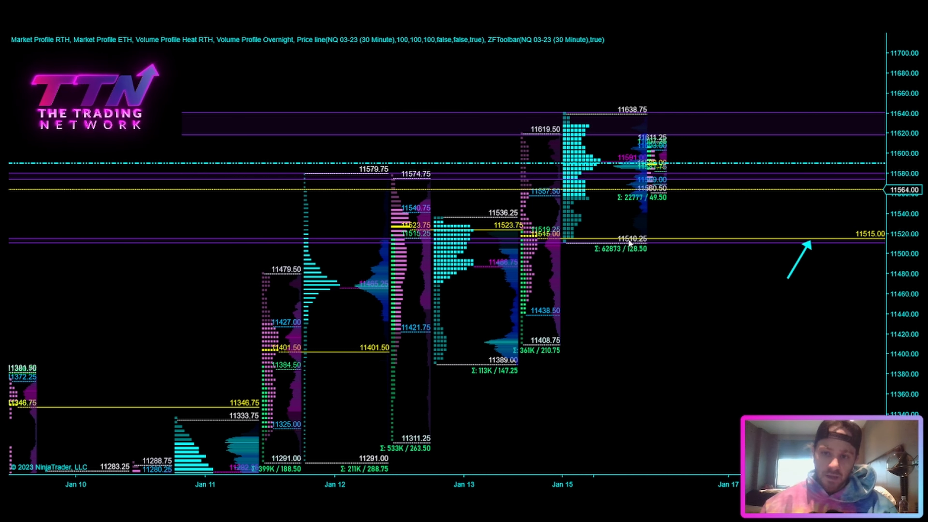
mouse_move(537, 244)
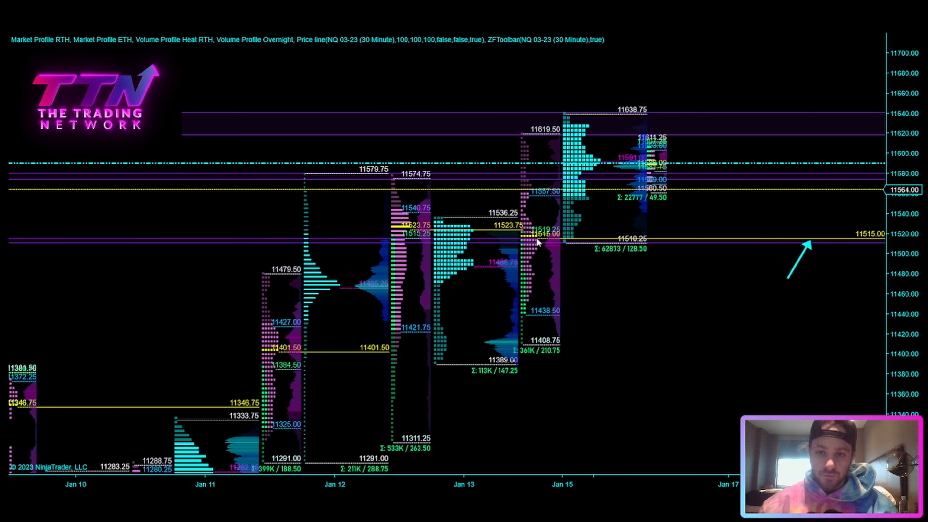
mouse_move(572, 211)
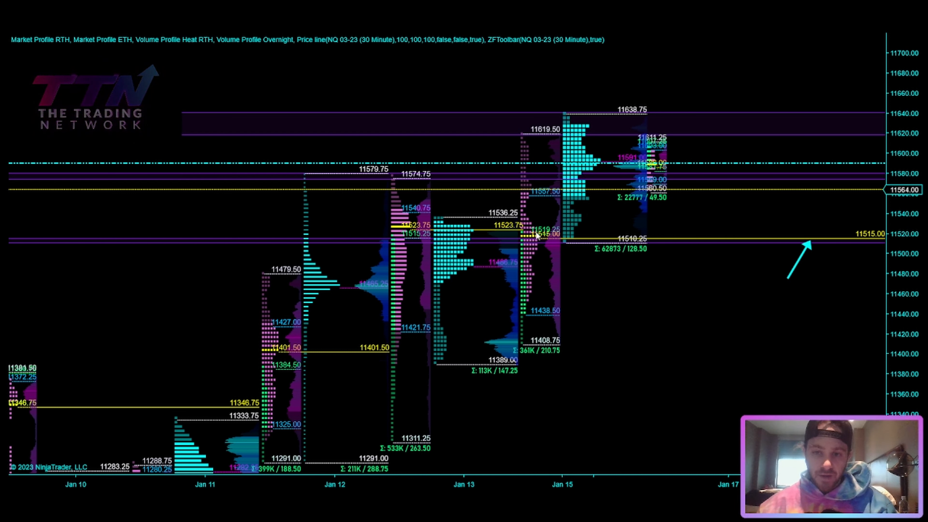
mouse_move(646, 243)
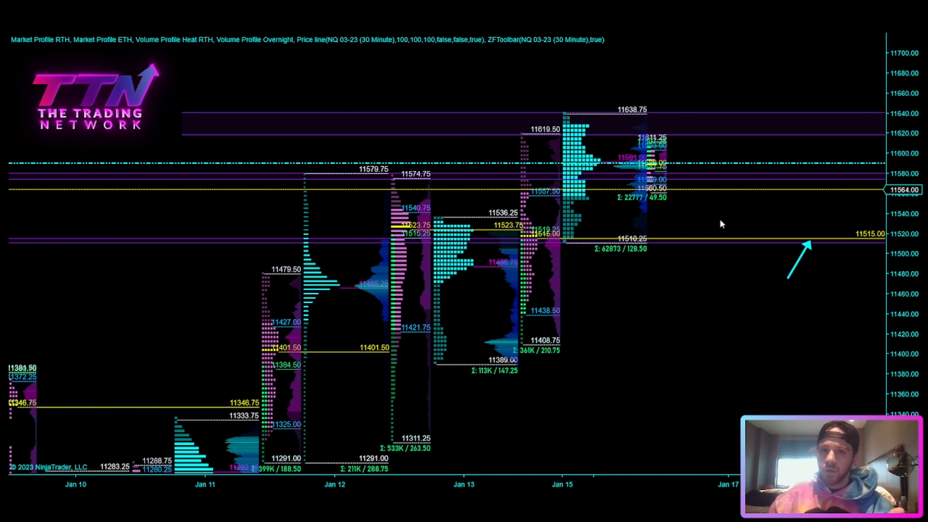
mouse_move(670, 185)
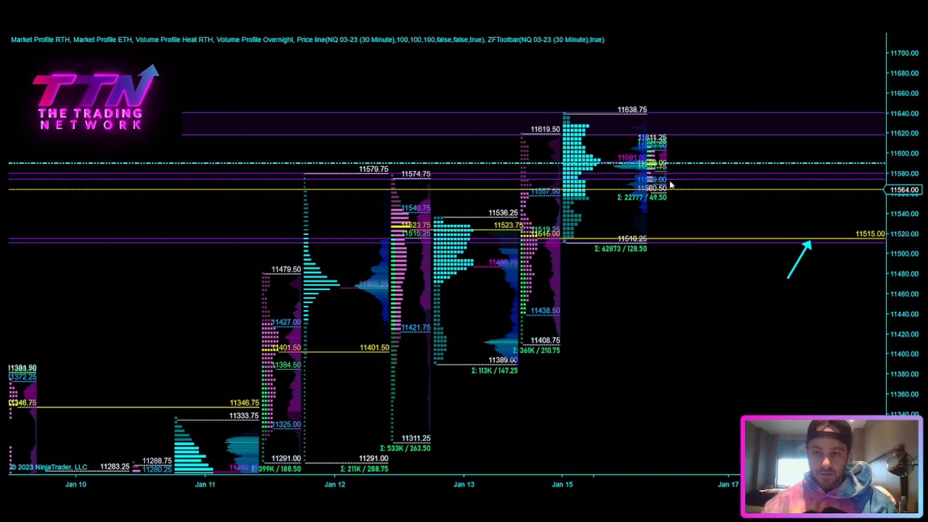
mouse_move(540, 209)
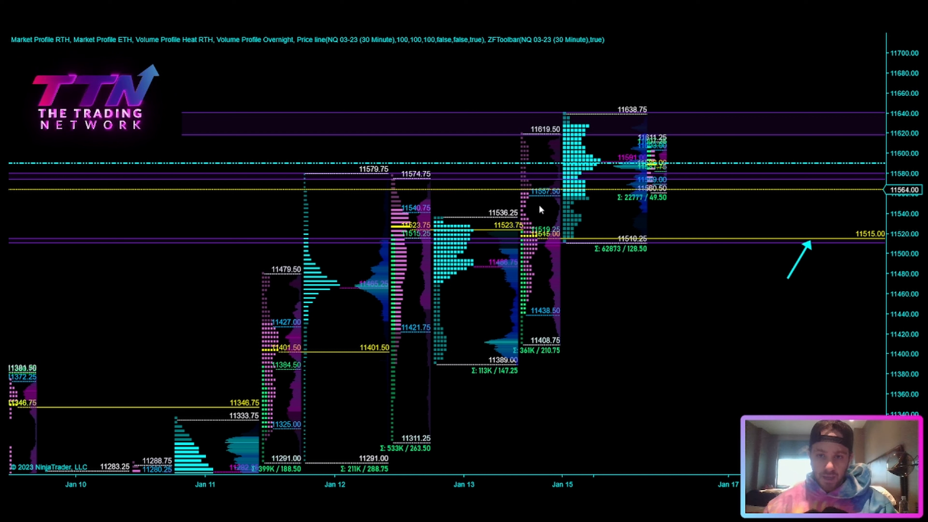
mouse_move(787, 202)
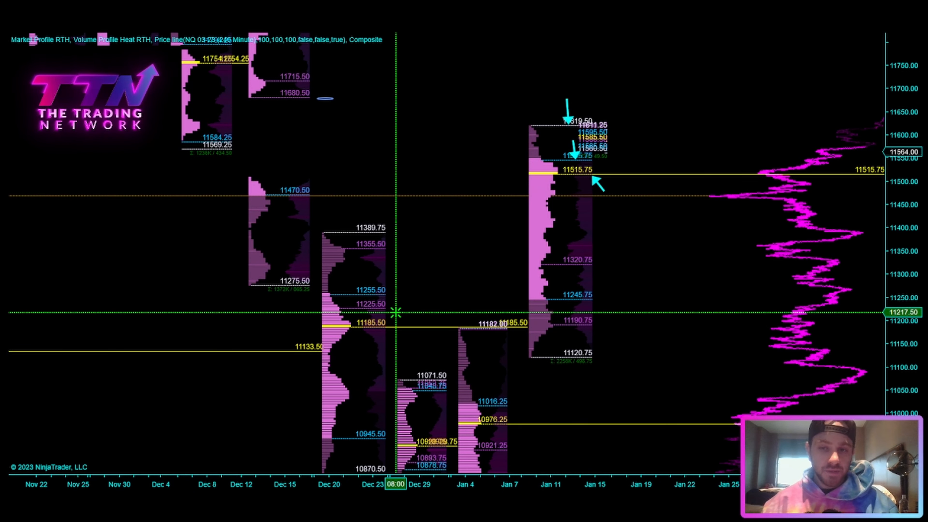
mouse_move(544, 151)
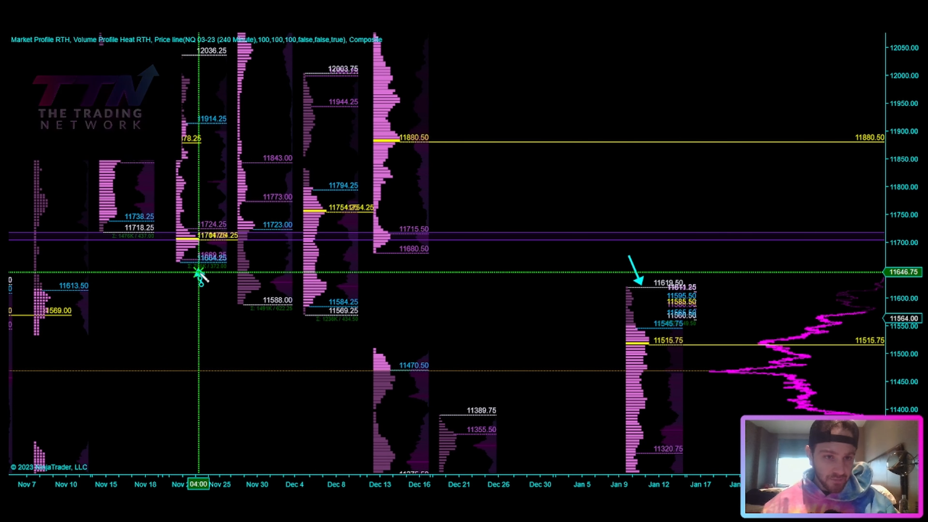
mouse_move(180, 234)
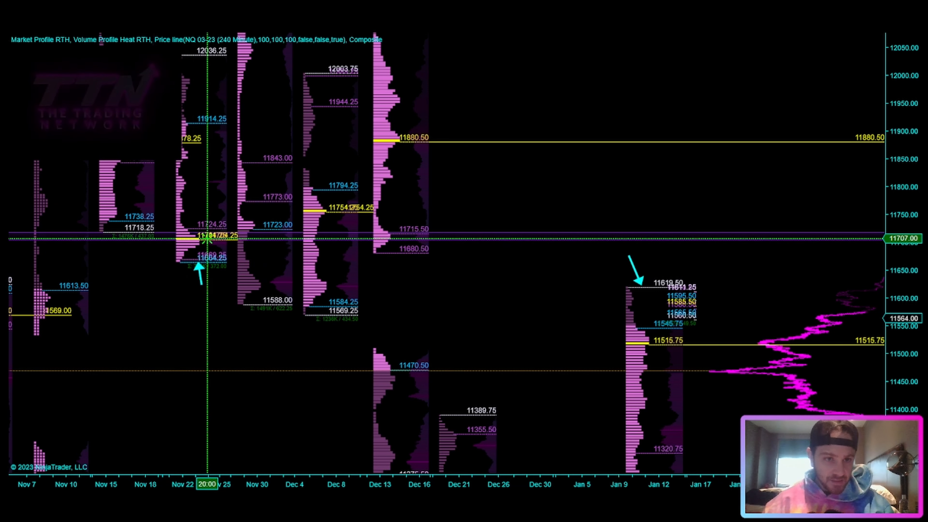
mouse_move(319, 227)
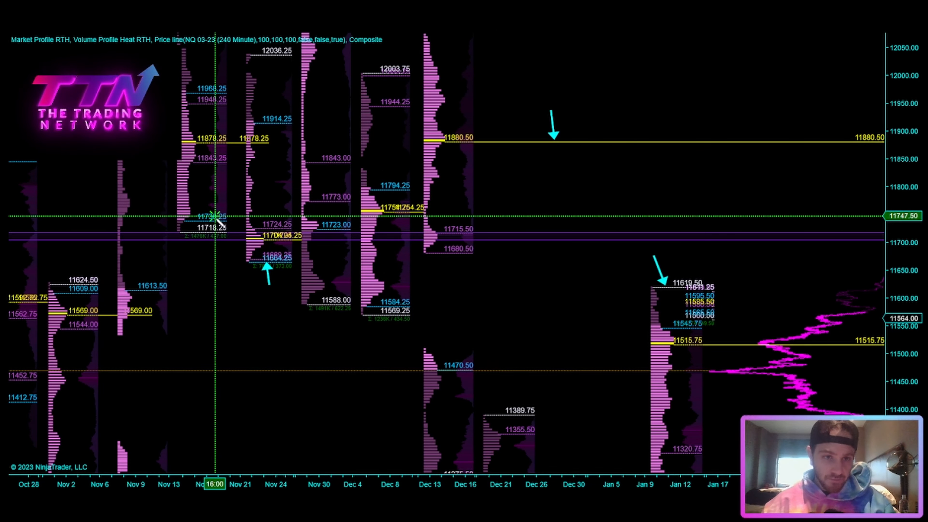
mouse_move(271, 229)
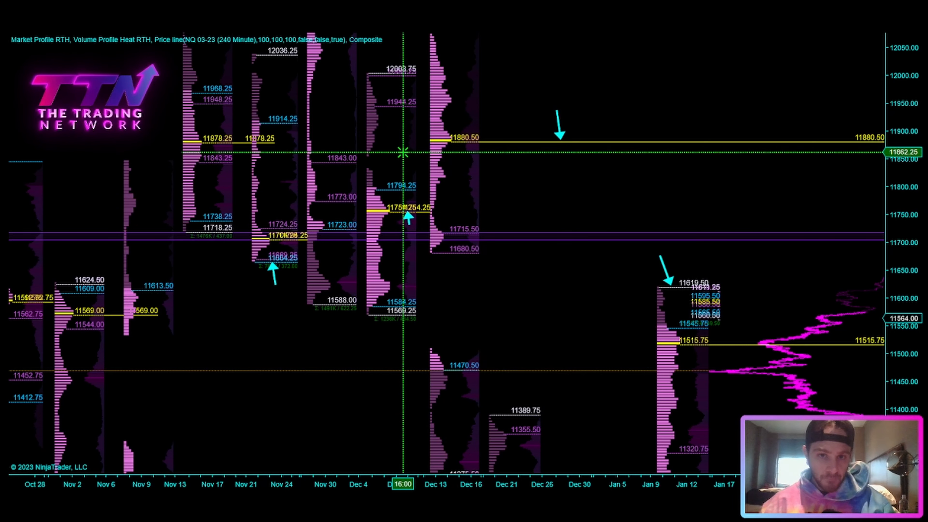
mouse_move(360, 212)
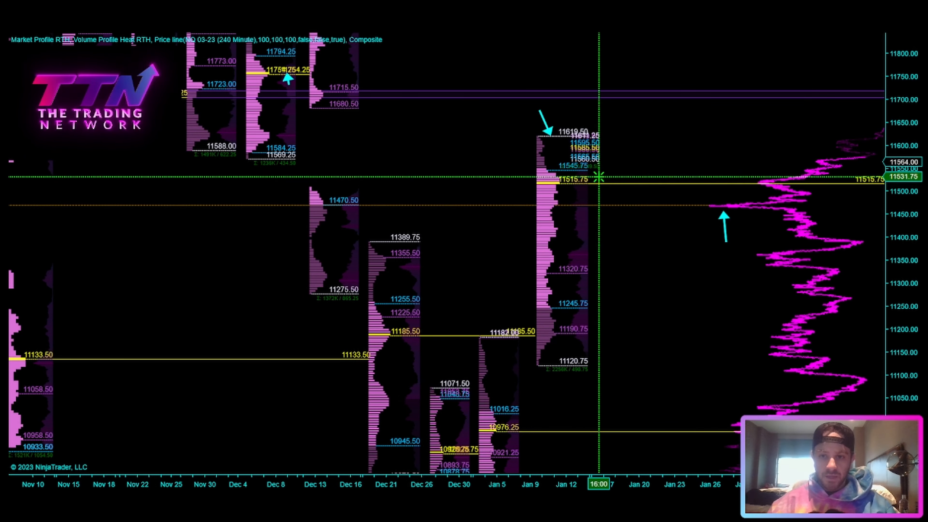
mouse_move(587, 176)
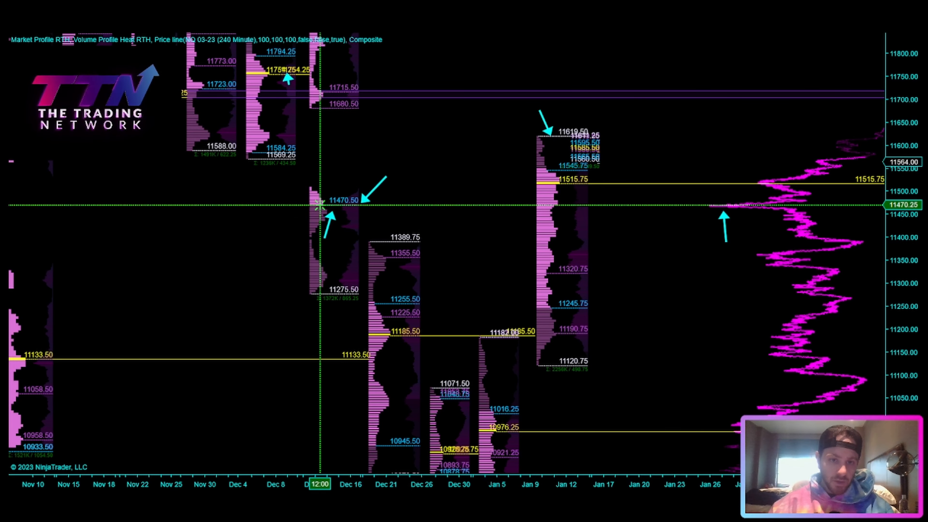
mouse_move(738, 204)
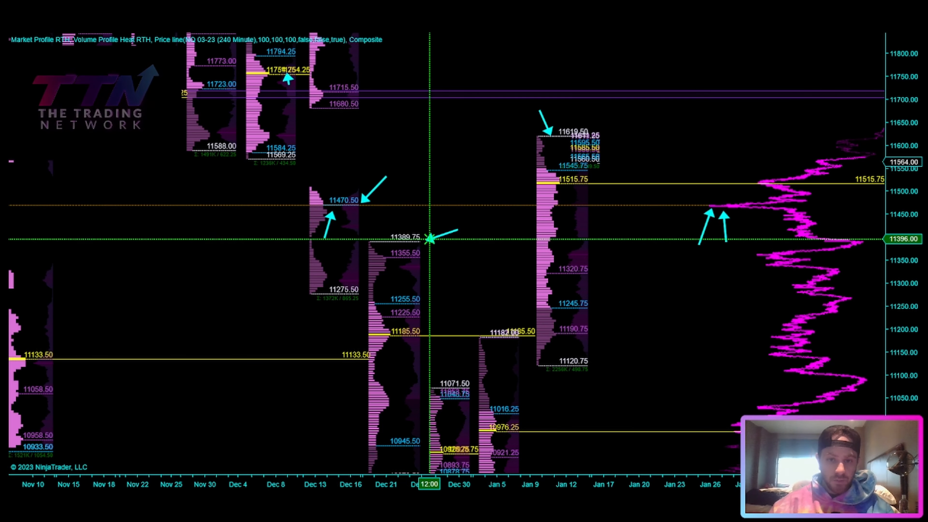
mouse_move(371, 244)
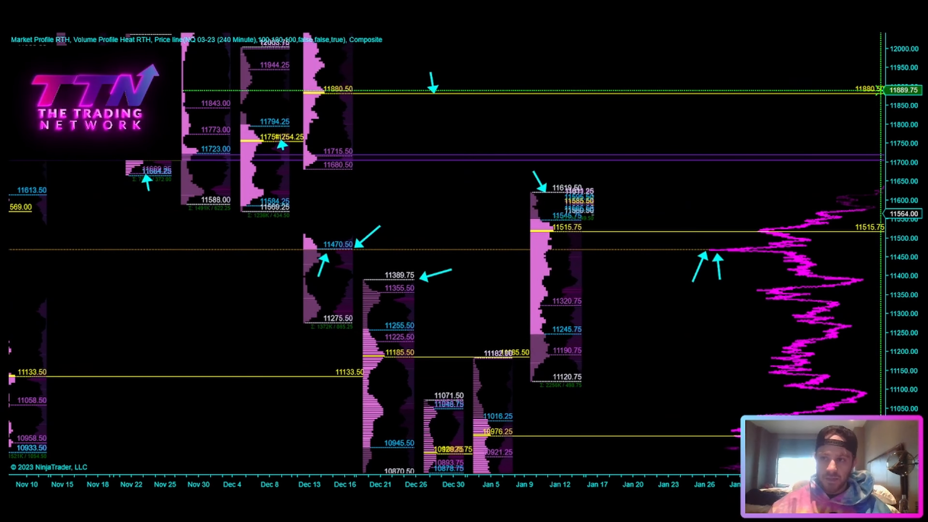
mouse_move(674, 306)
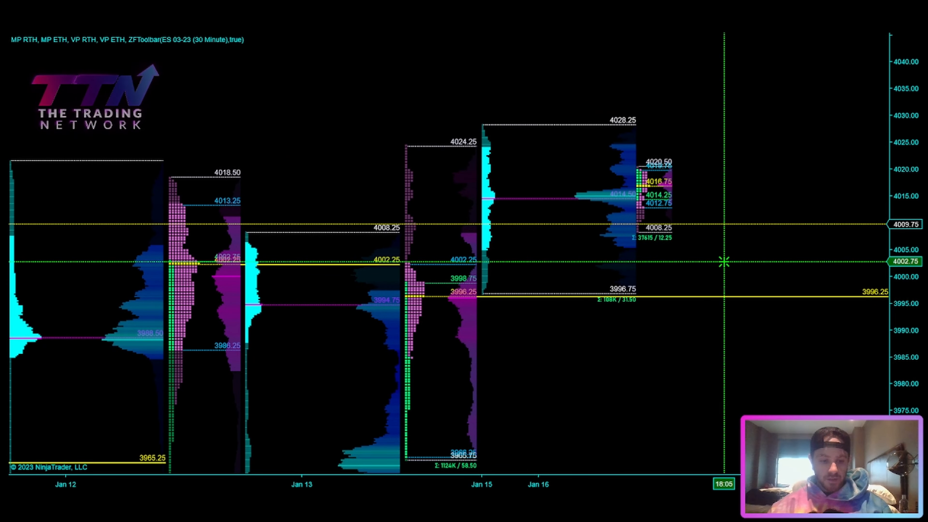
mouse_move(445, 262)
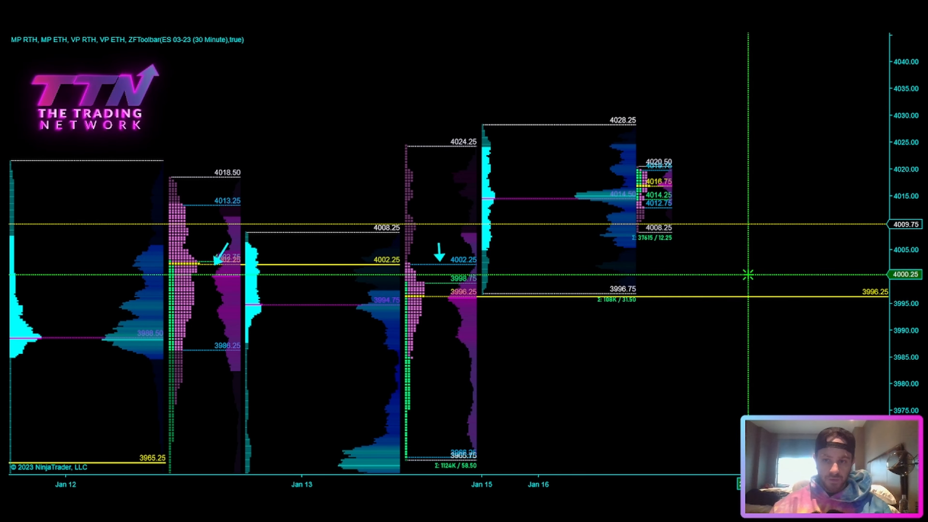
mouse_move(405, 198)
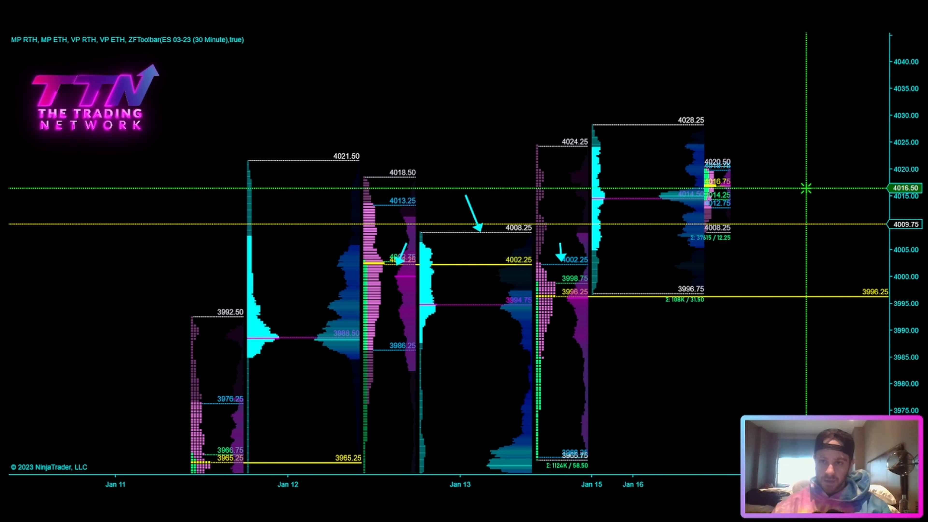
mouse_move(685, 200)
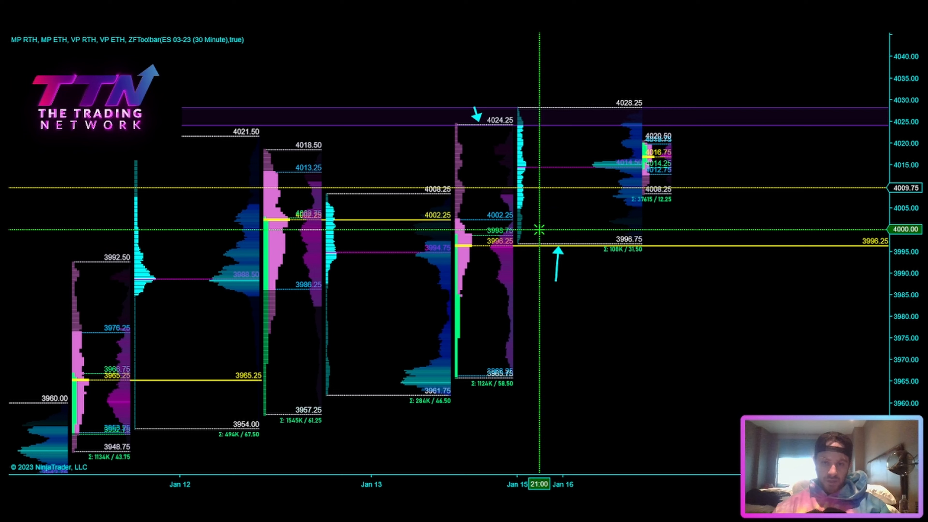
mouse_move(651, 231)
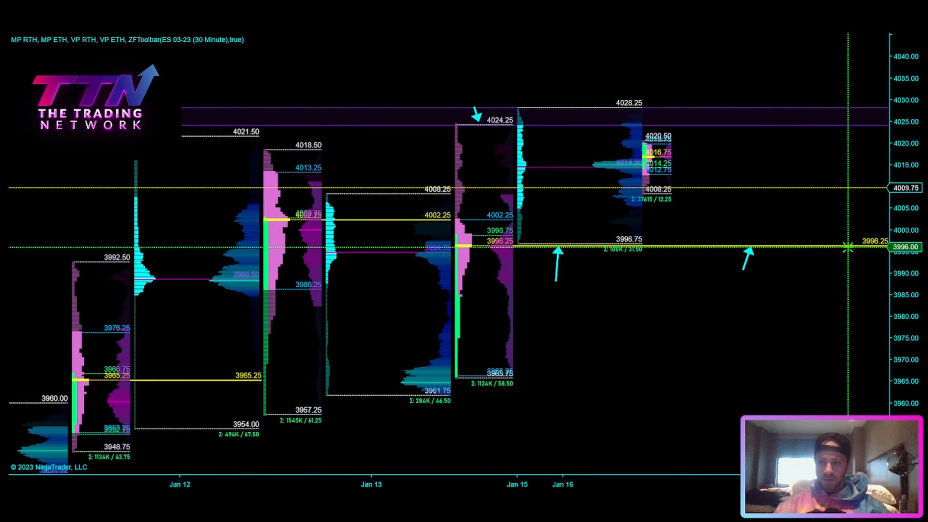
mouse_move(653, 272)
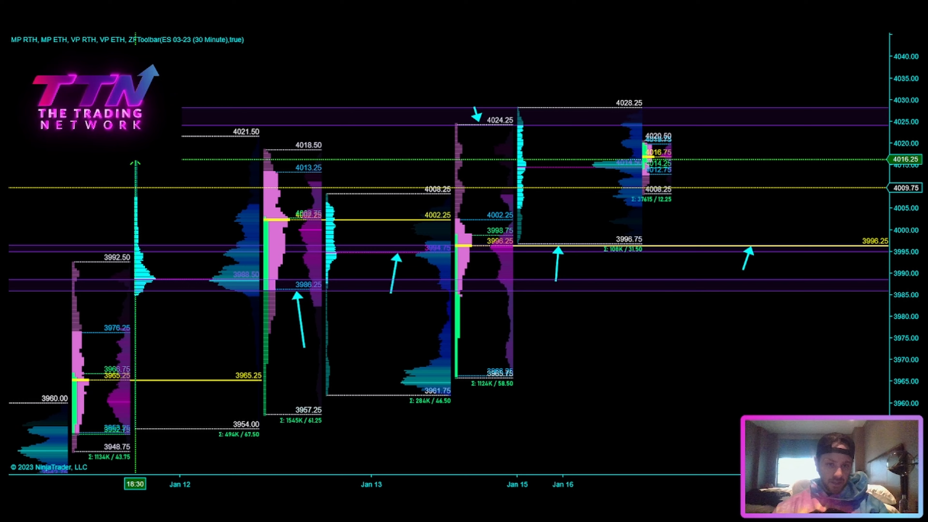
mouse_move(698, 286)
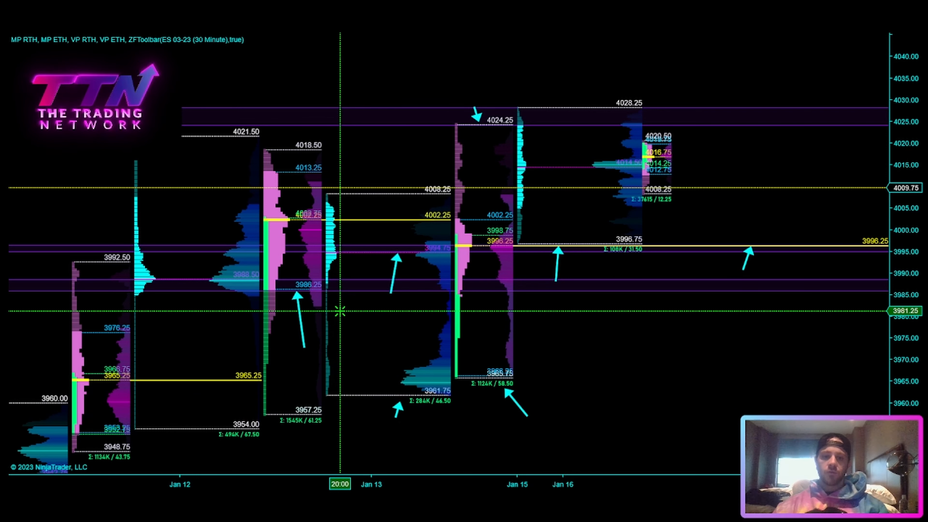
mouse_move(371, 439)
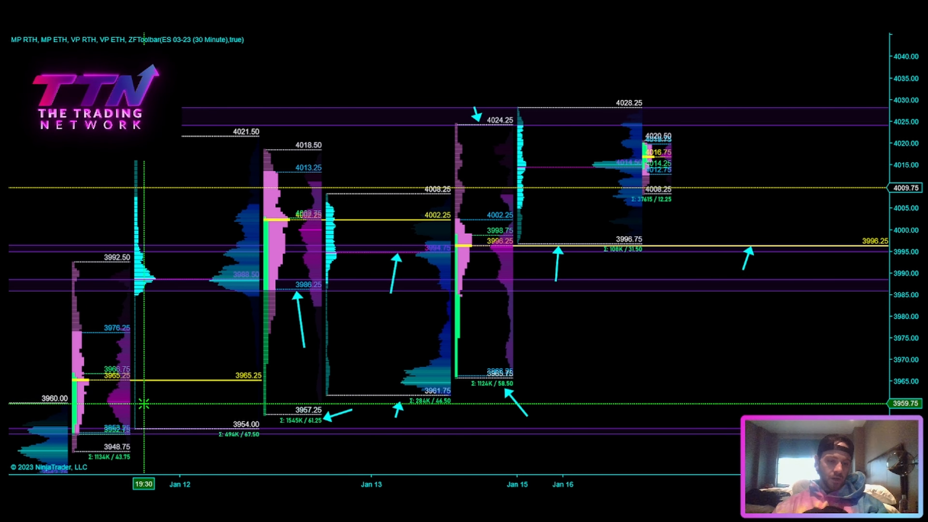
mouse_move(611, 351)
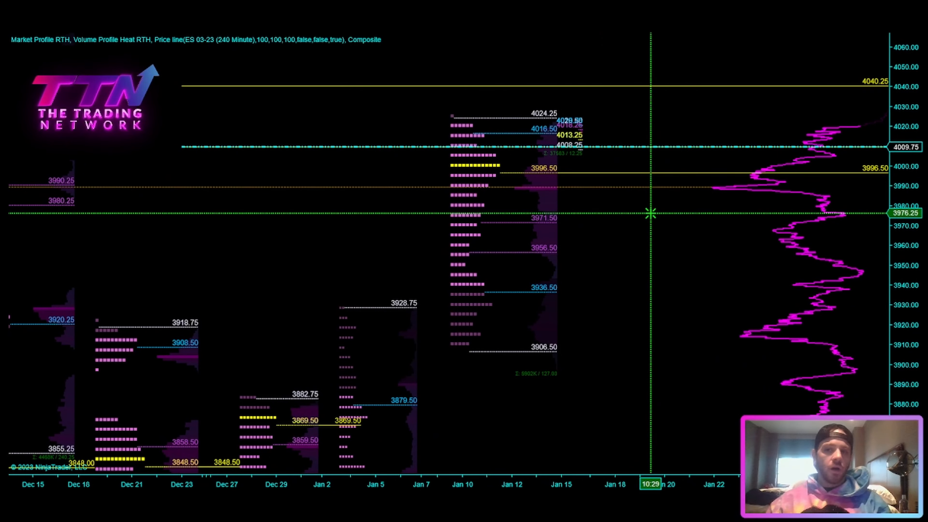
mouse_move(717, 67)
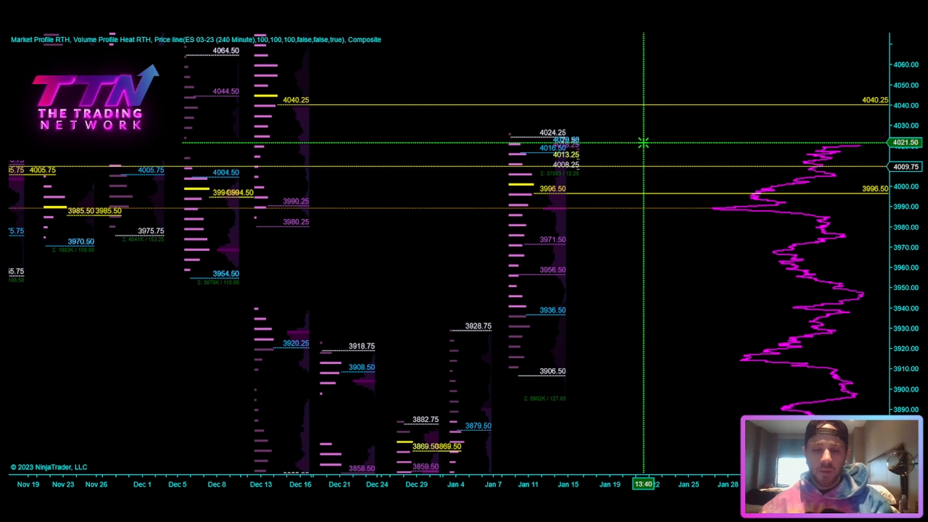
mouse_move(643, 204)
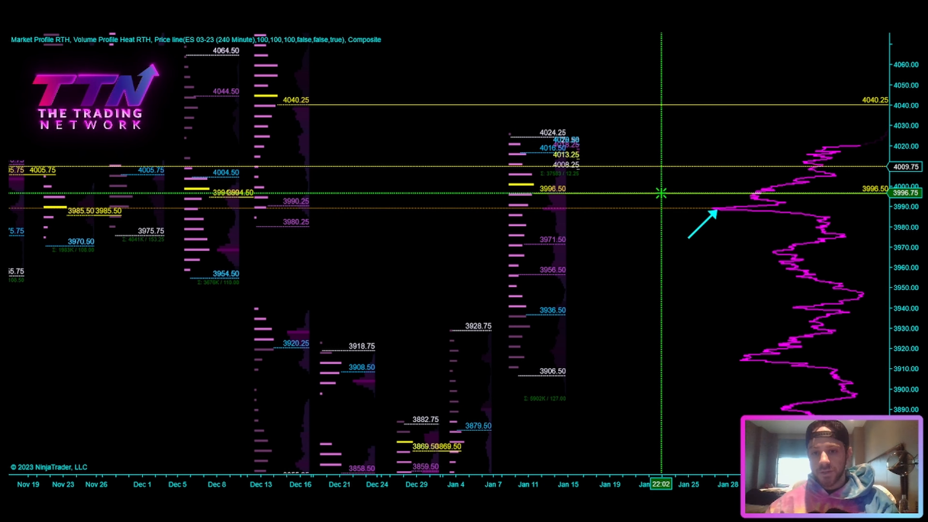
mouse_move(703, 231)
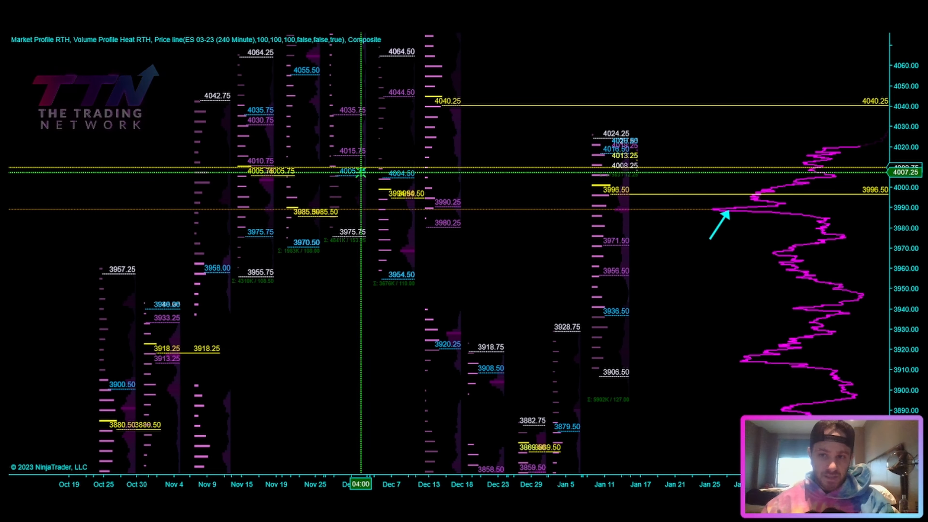
mouse_move(383, 150)
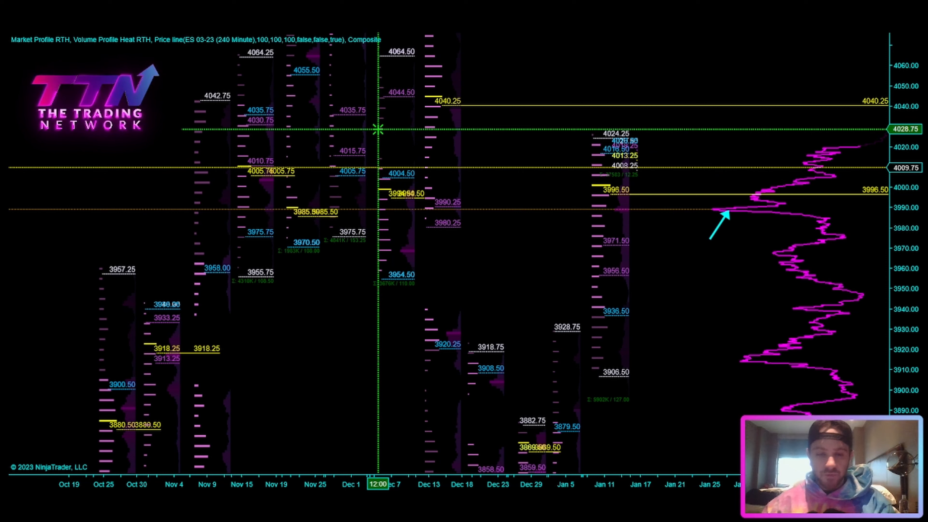
mouse_move(334, 132)
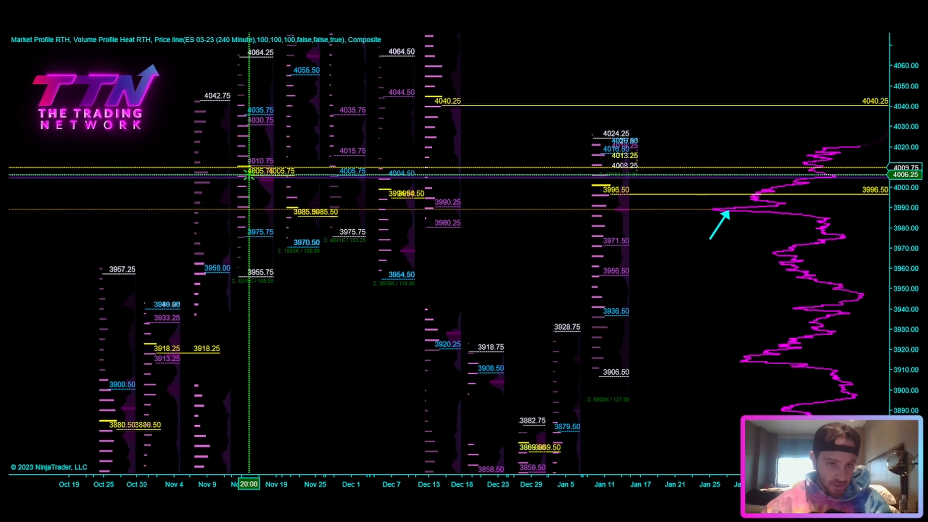
mouse_move(546, 151)
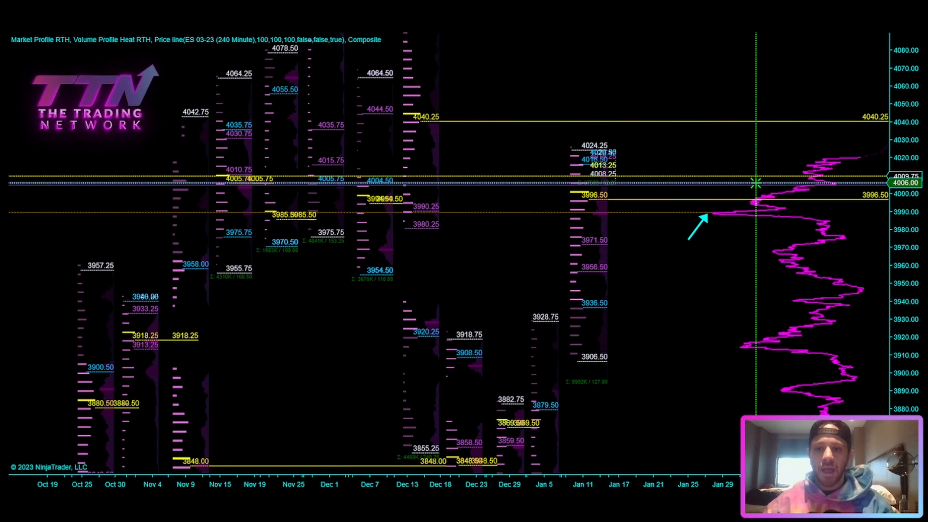
mouse_move(559, 213)
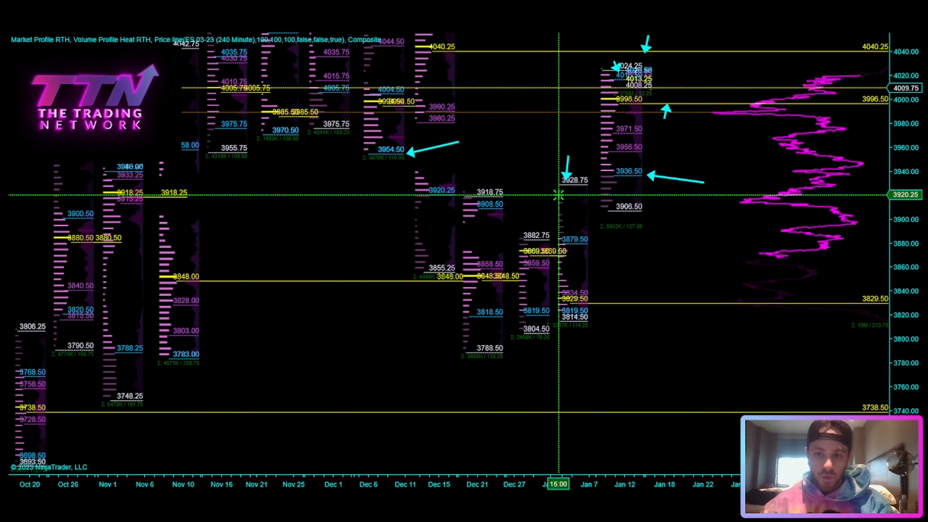
mouse_move(625, 227)
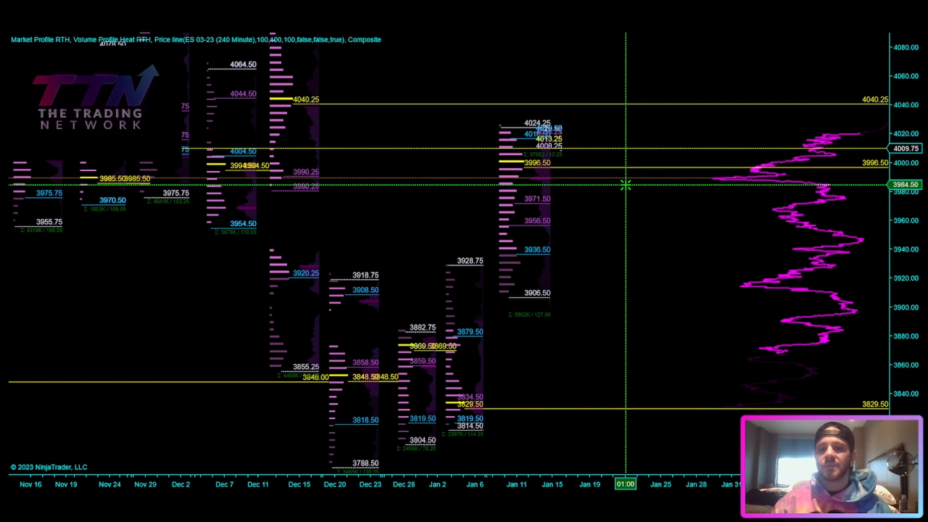
mouse_move(661, 203)
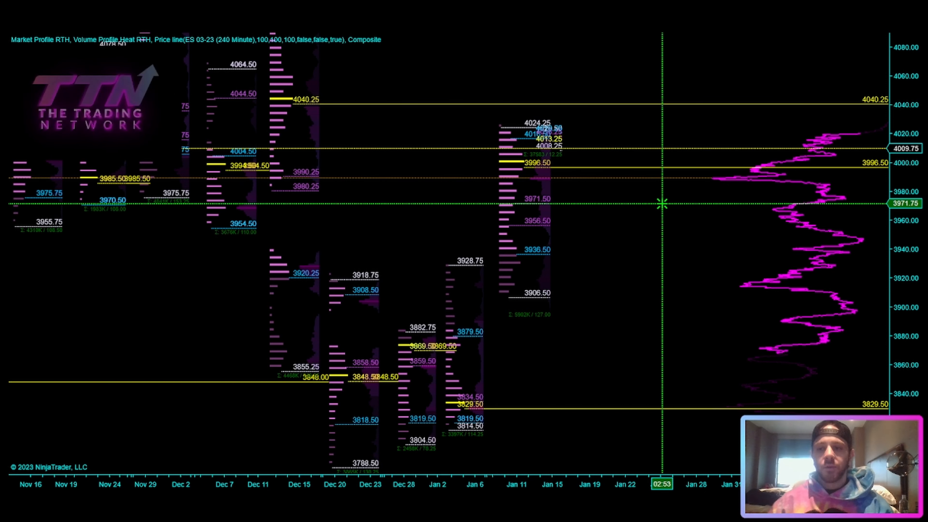